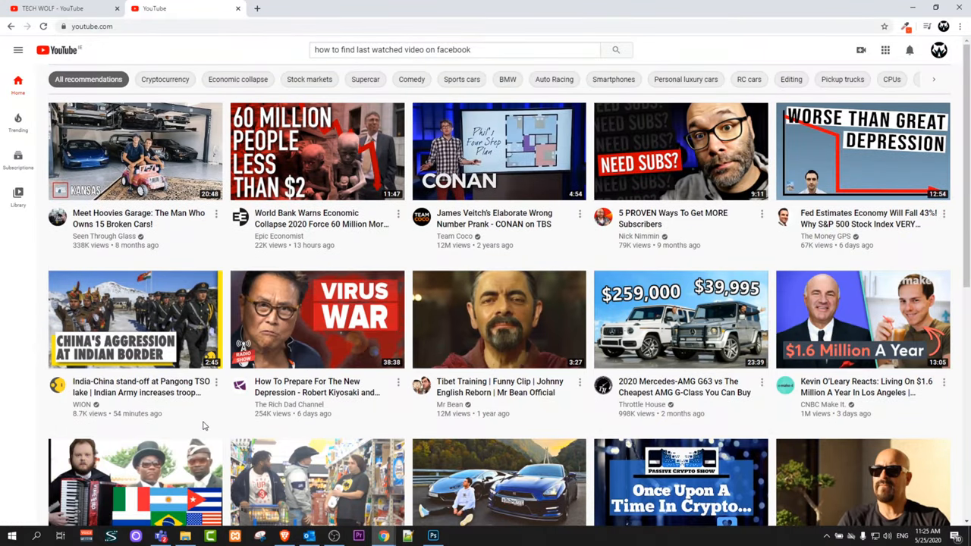
- Play the 'How To Prepare For The New Depression' video, then reveal the sidebar listing History
{"action": "left_click", "coordinate": [317, 319]}
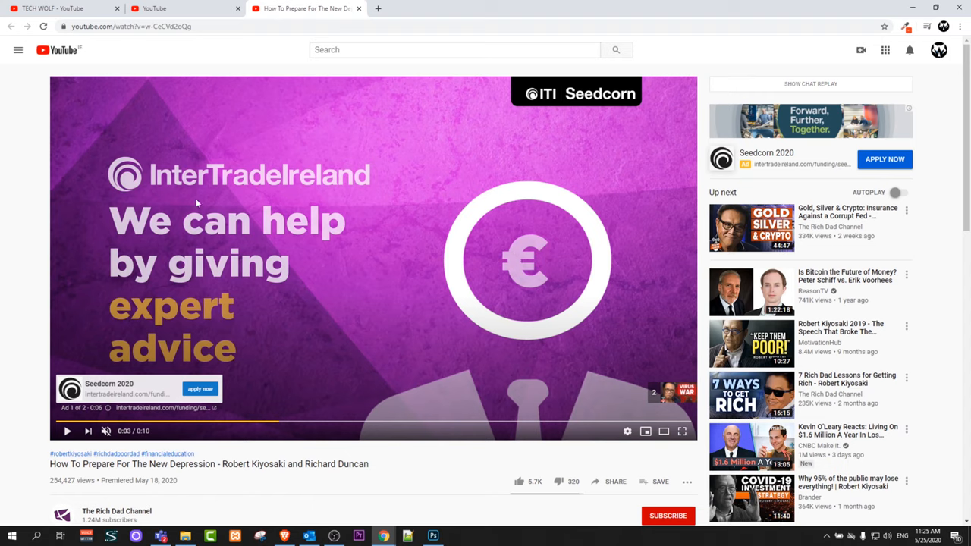
{"action": "mouse_move", "coordinate": [19, 56]}
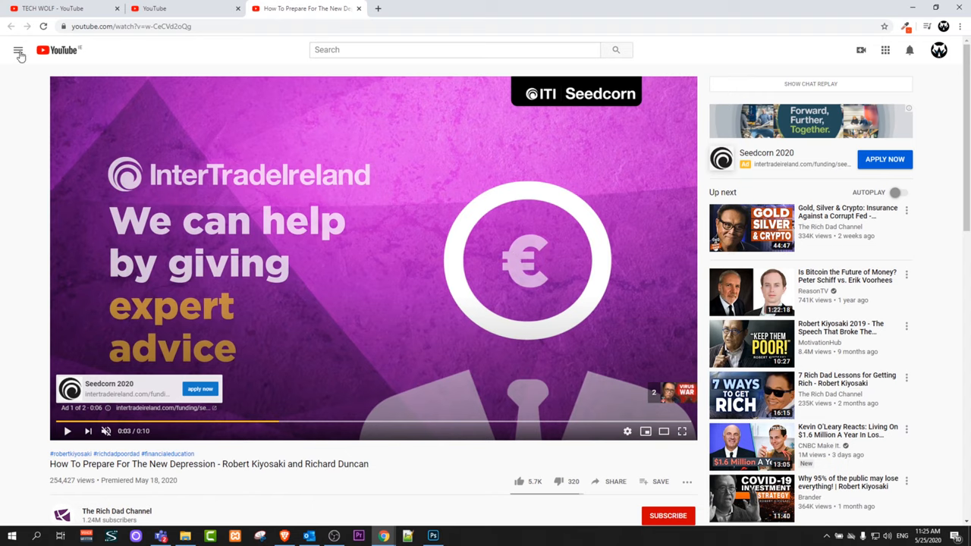
{"action": "mouse_move", "coordinate": [17, 54]}
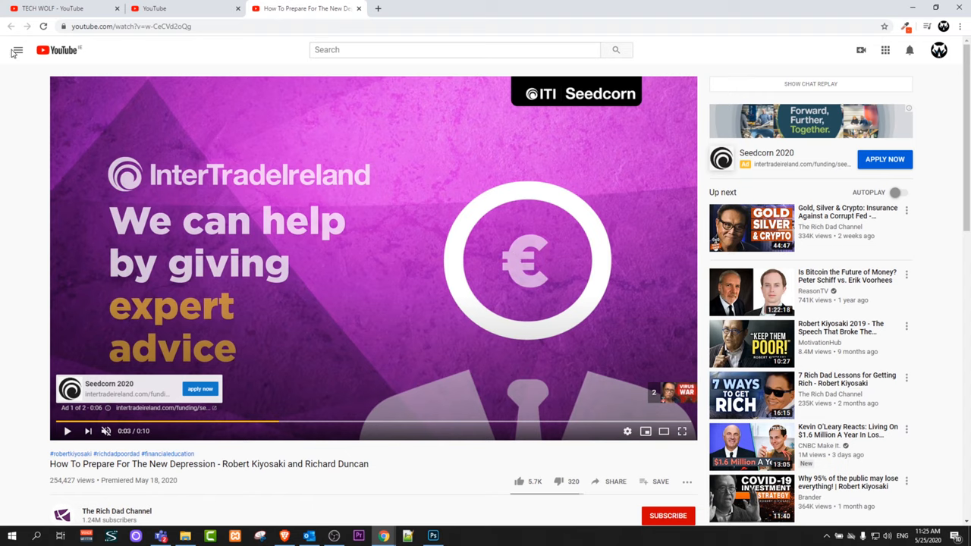
{"action": "left_click", "coordinate": [17, 49]}
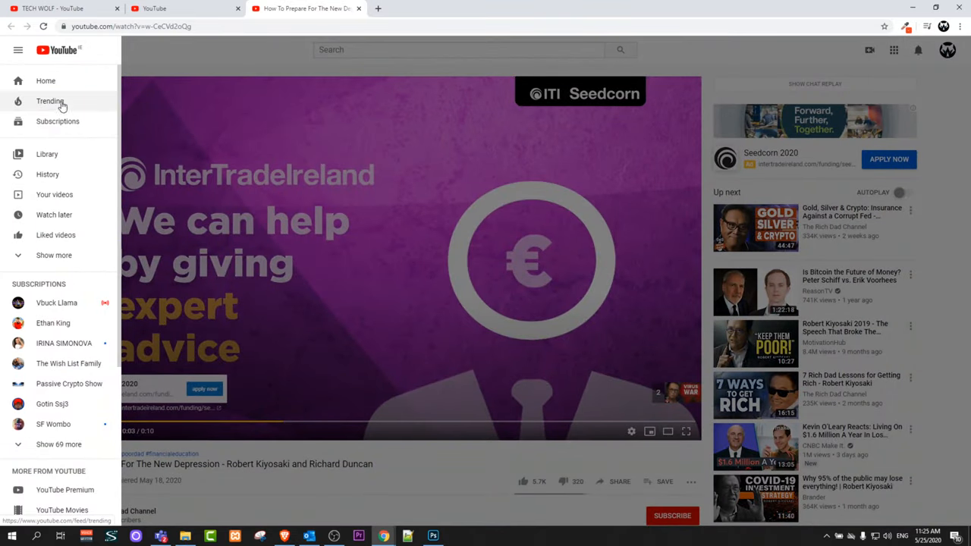
{"action": "left_click", "coordinate": [47, 174]}
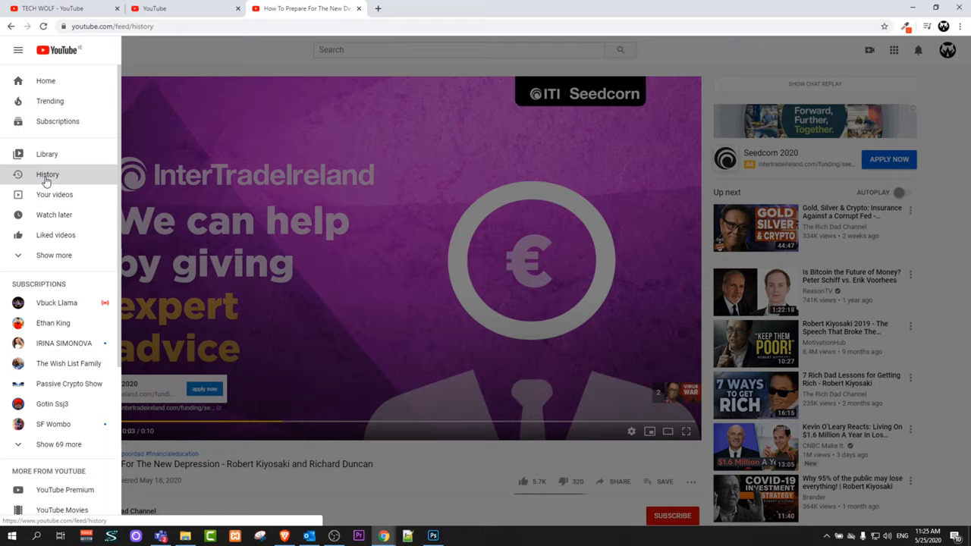
- Go to Watch history and look down today's list headed by the New Depression video
{"action": "left_click", "coordinate": [47, 174]}
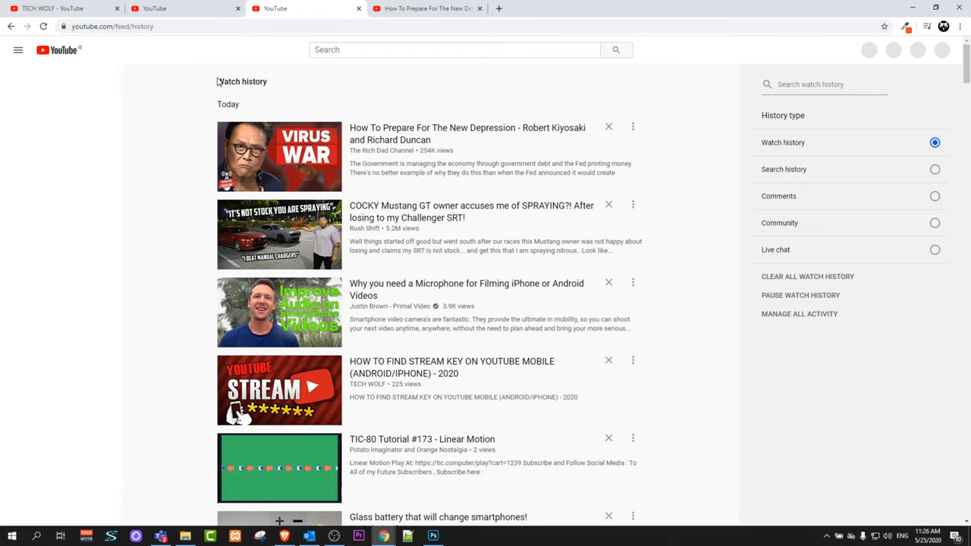
{"action": "scroll", "scroll_direction": "down", "scroll_amount": 3}
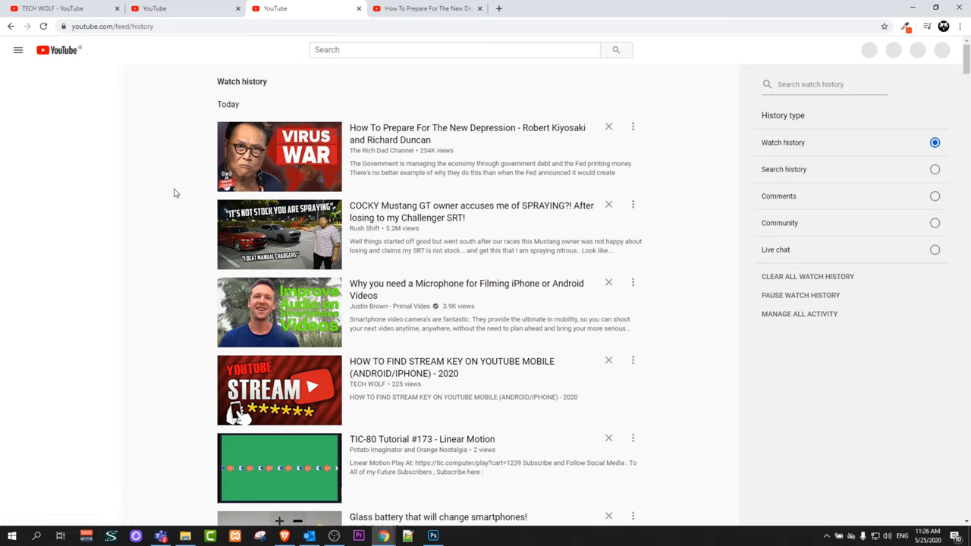
{"action": "mouse_move", "coordinate": [151, 176]}
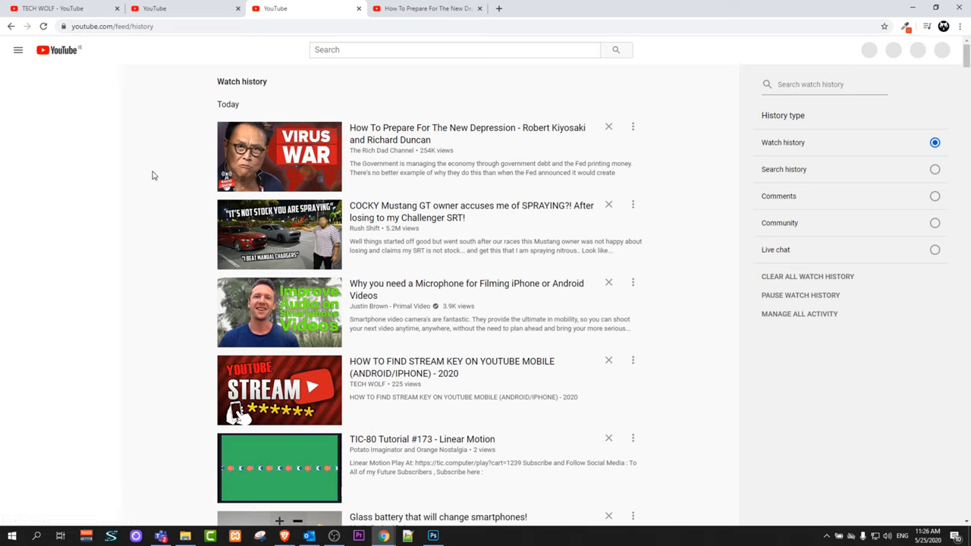
{"action": "mouse_move", "coordinate": [625, 164]}
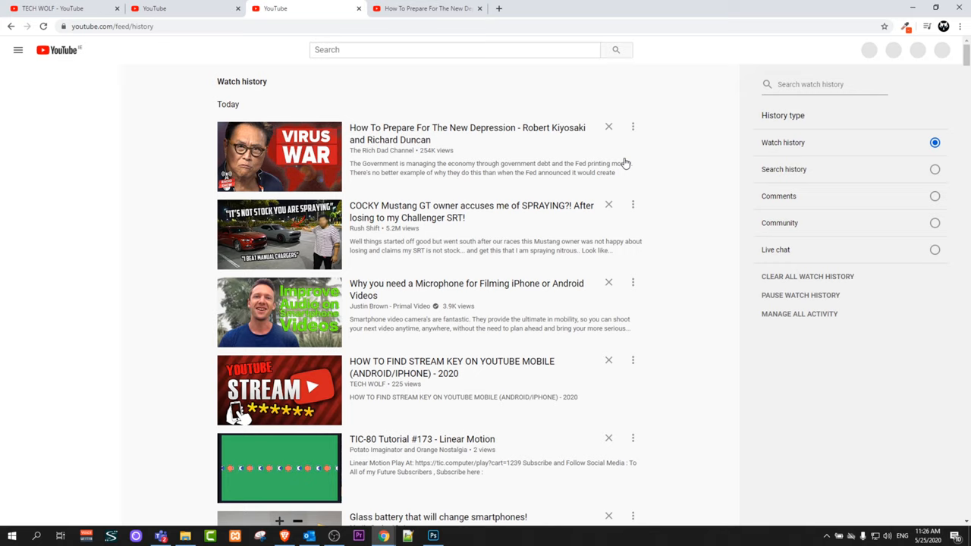
{"action": "mouse_move", "coordinate": [590, 437]}
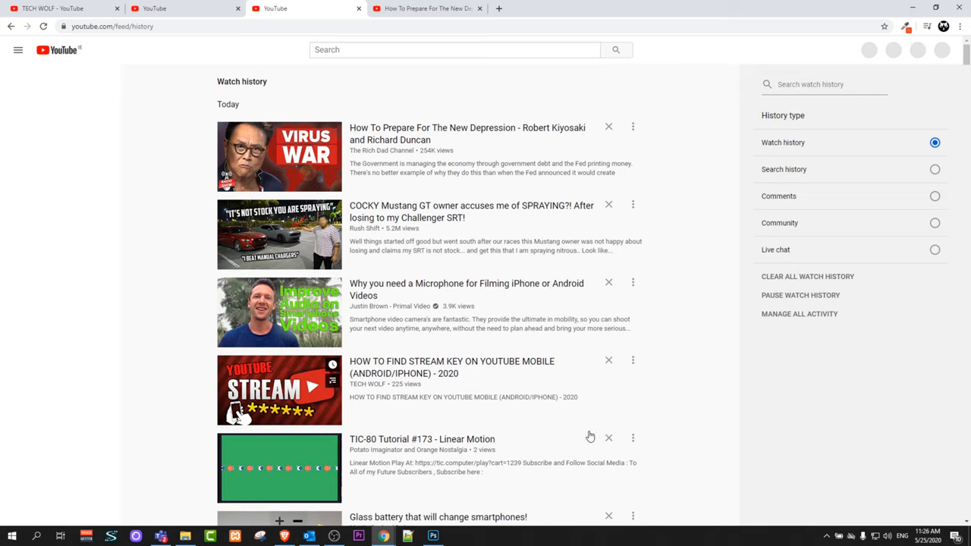
{"action": "mouse_move", "coordinate": [609, 127]}
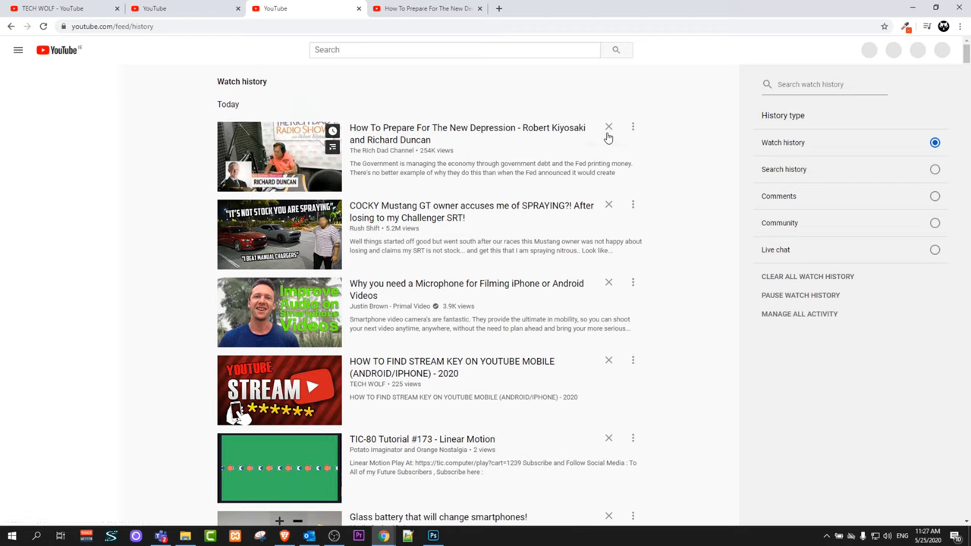
{"action": "mouse_move", "coordinate": [609, 128]}
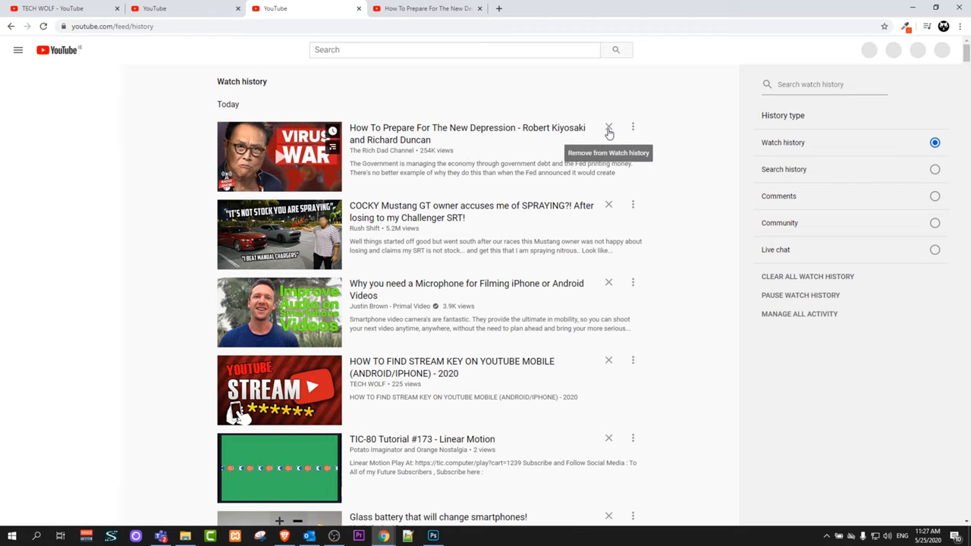
{"action": "mouse_move", "coordinate": [622, 243]}
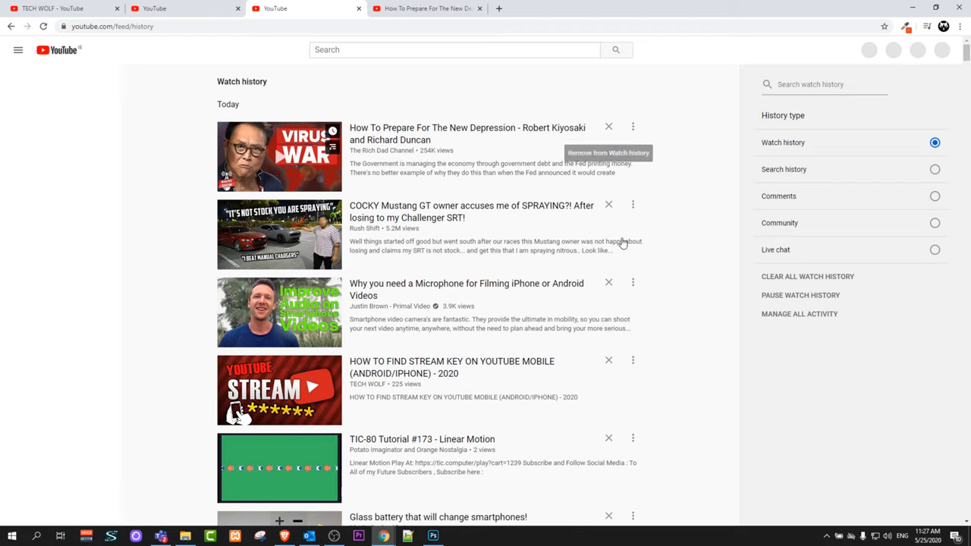
{"action": "mouse_move", "coordinate": [265, 233]}
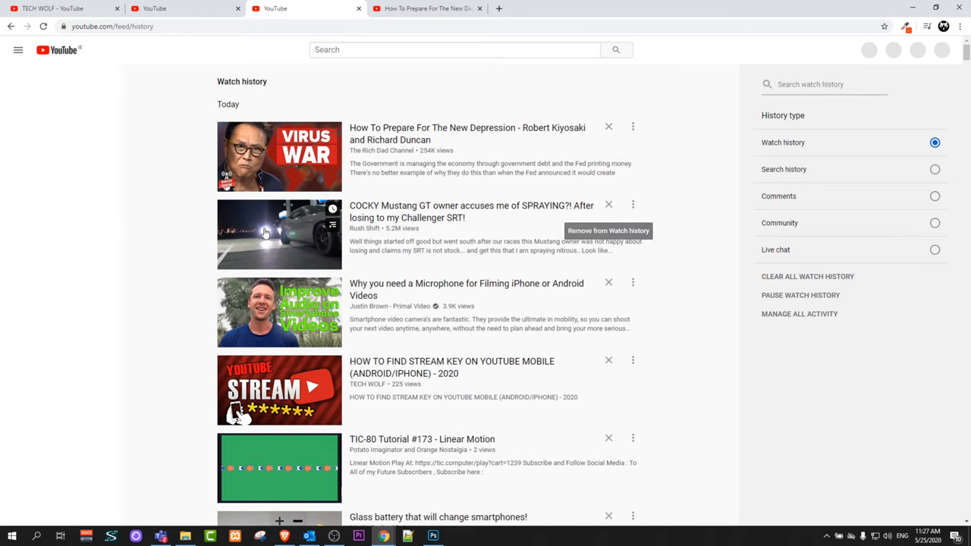
- Expand the sidebar again beside the Watch history list
{"action": "left_click", "coordinate": [18, 49]}
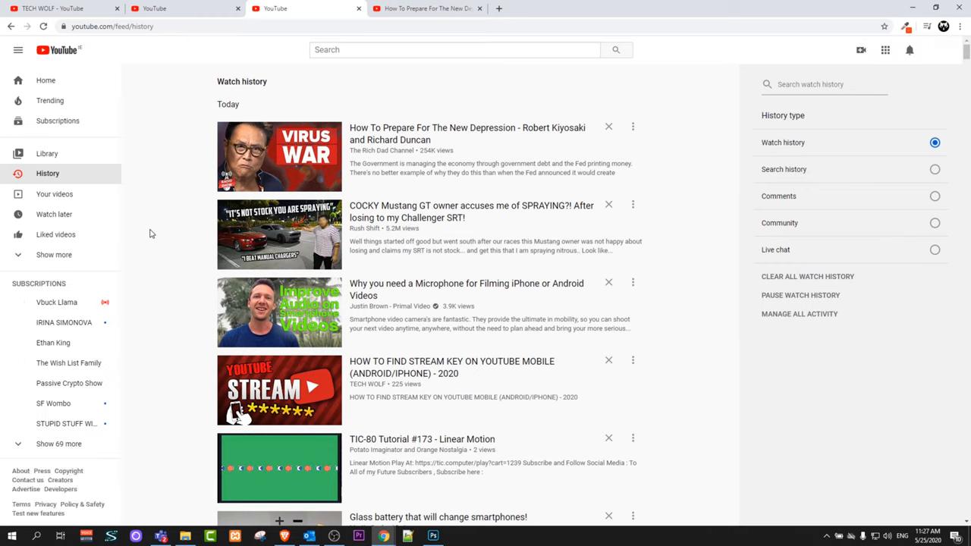